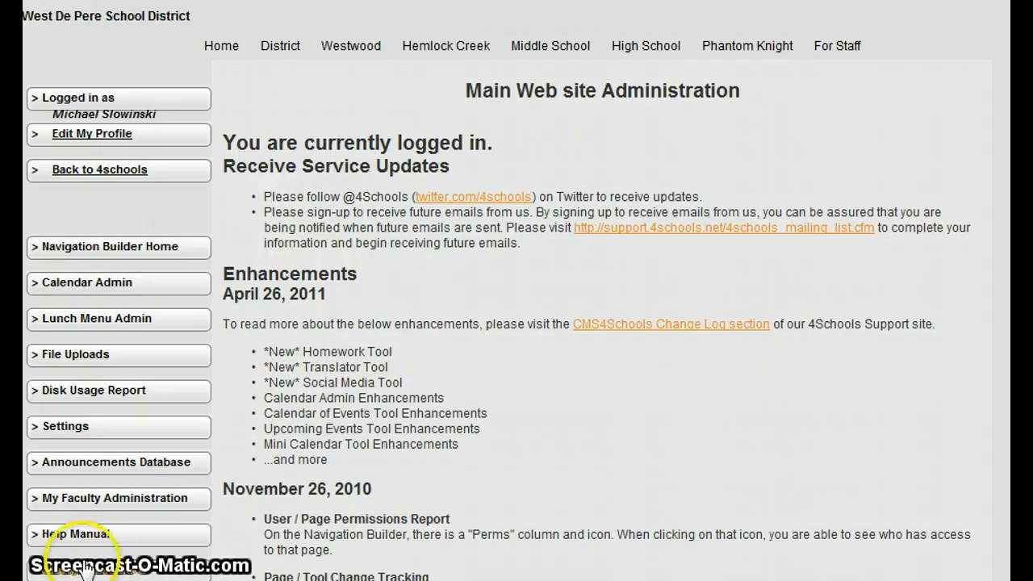
pyautogui.moveTo(315, 131)
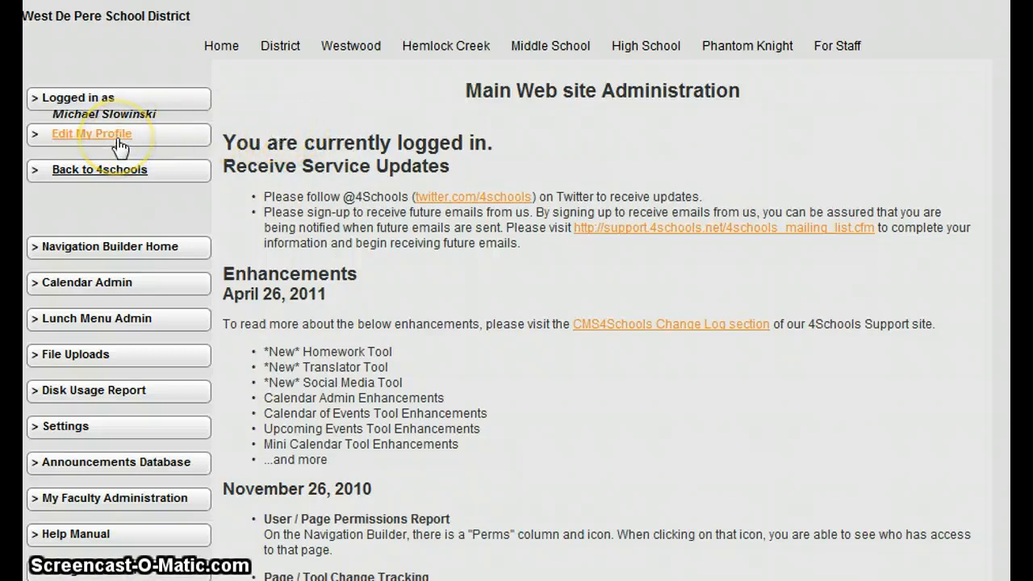
# Open the faculty profile editor via 'Edit My Profile' in the sidebar
pyautogui.click(92, 133)
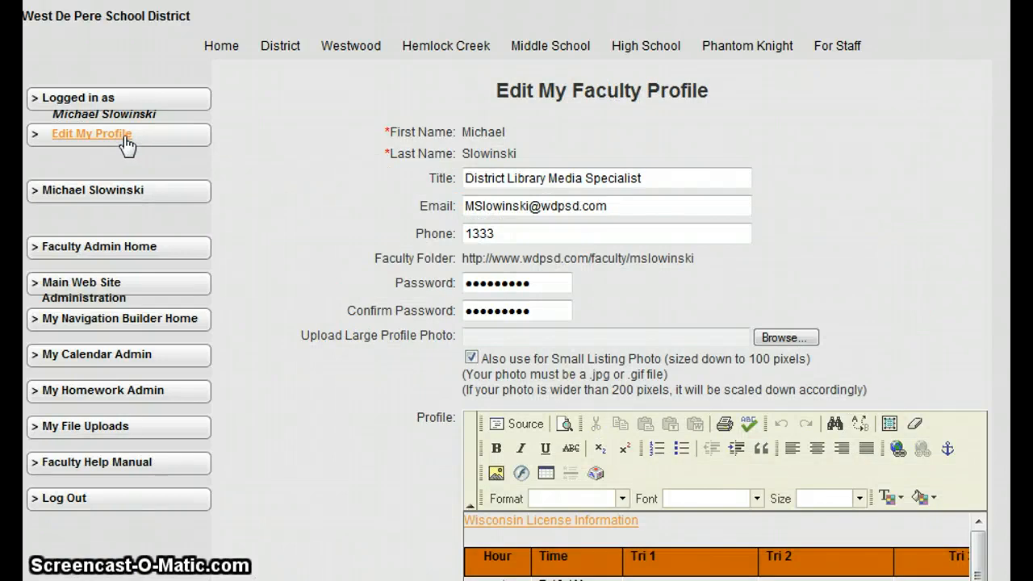
pyautogui.moveTo(351, 147)
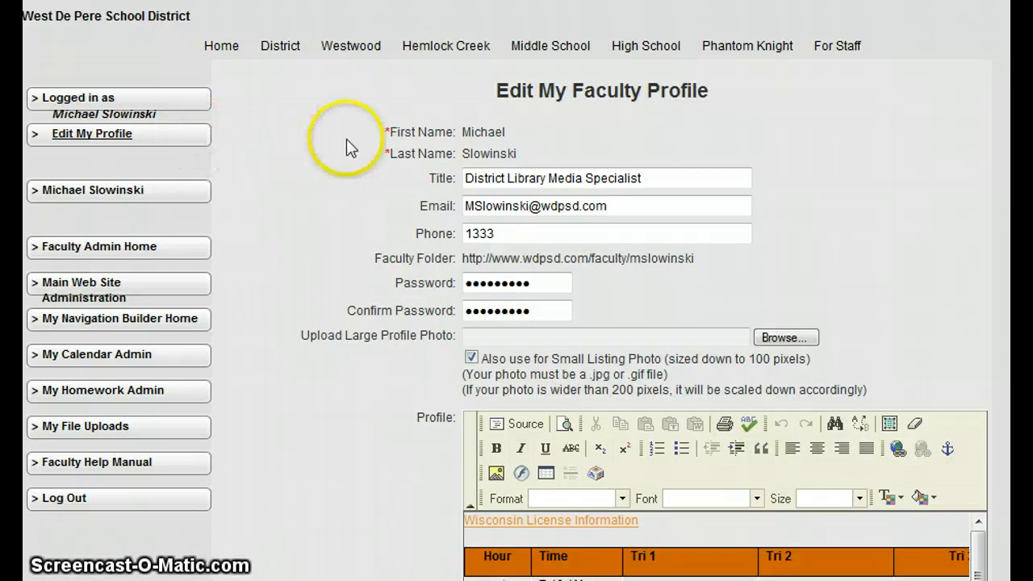
pyautogui.moveTo(753, 176)
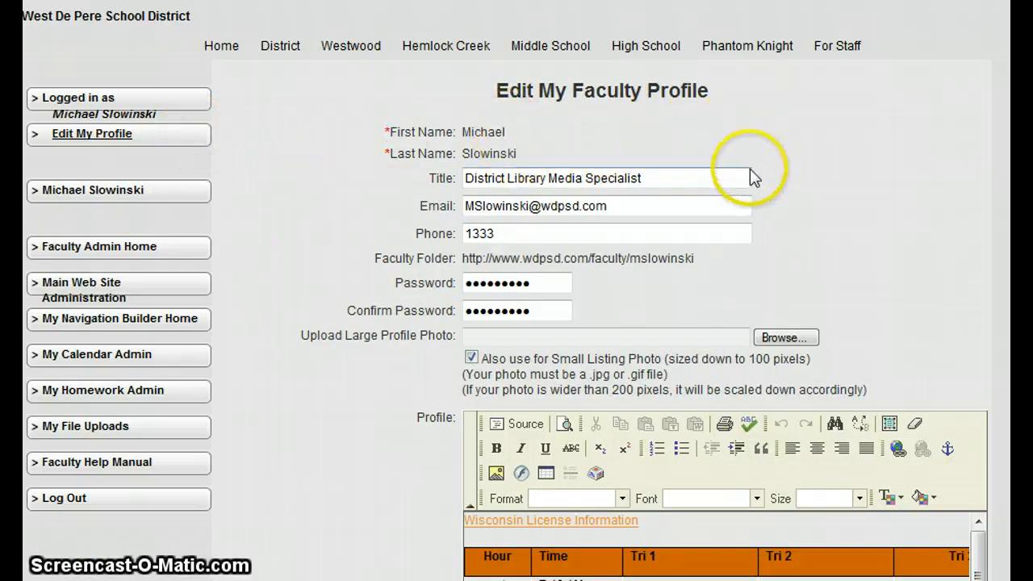
pyautogui.moveTo(721, 198)
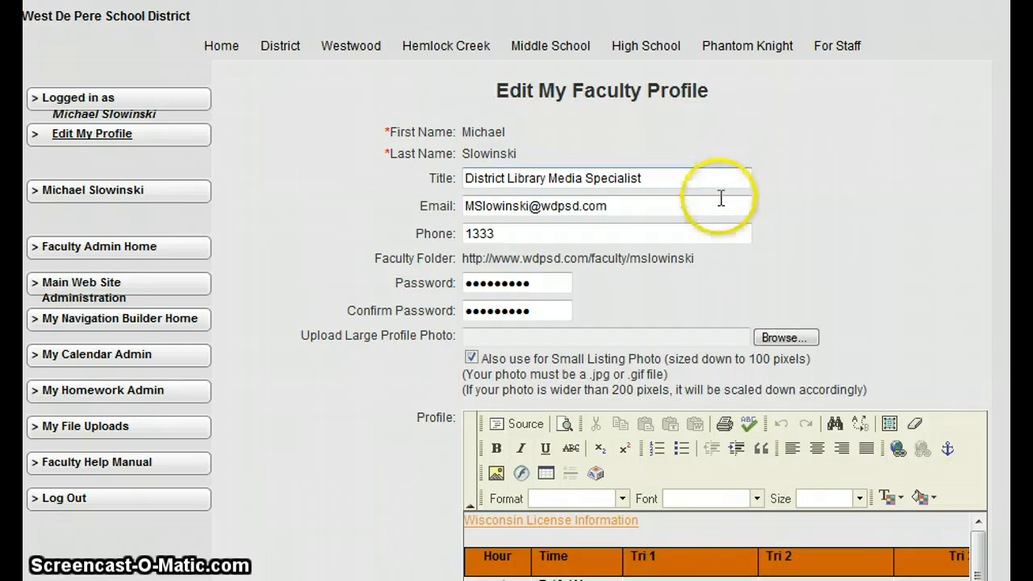
pyautogui.moveTo(661, 231)
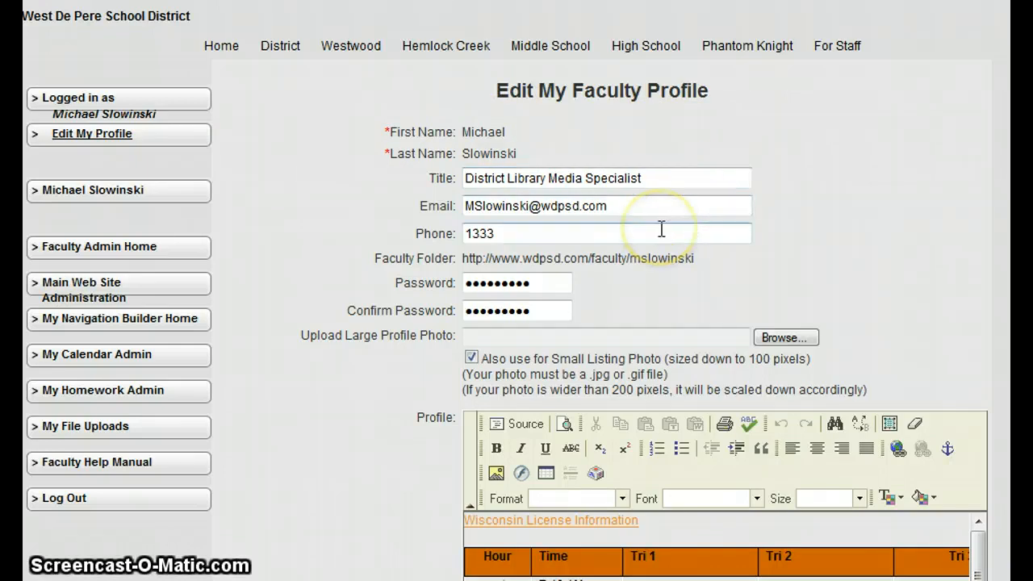
pyautogui.moveTo(745, 222)
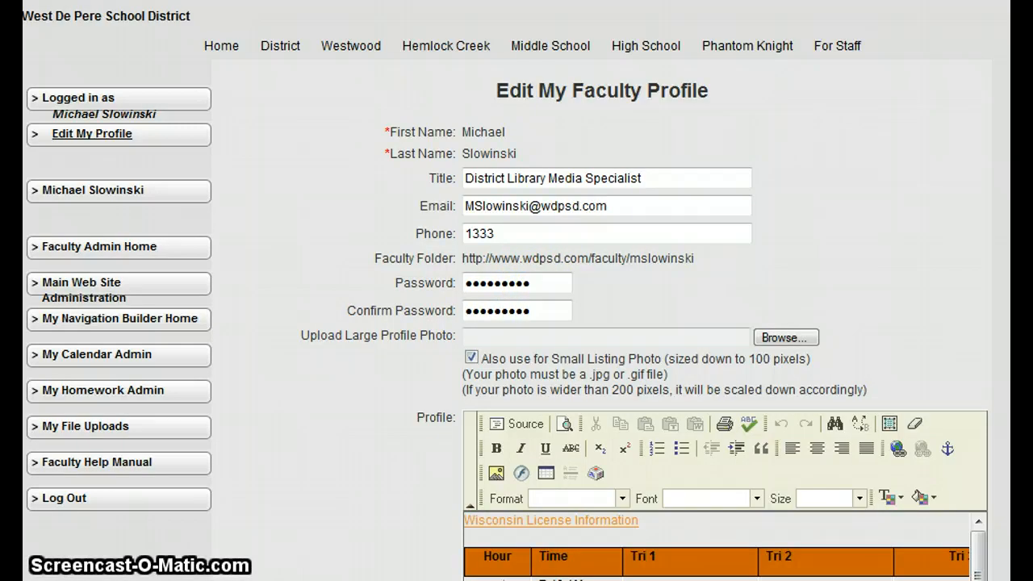
pyautogui.scroll(-3)
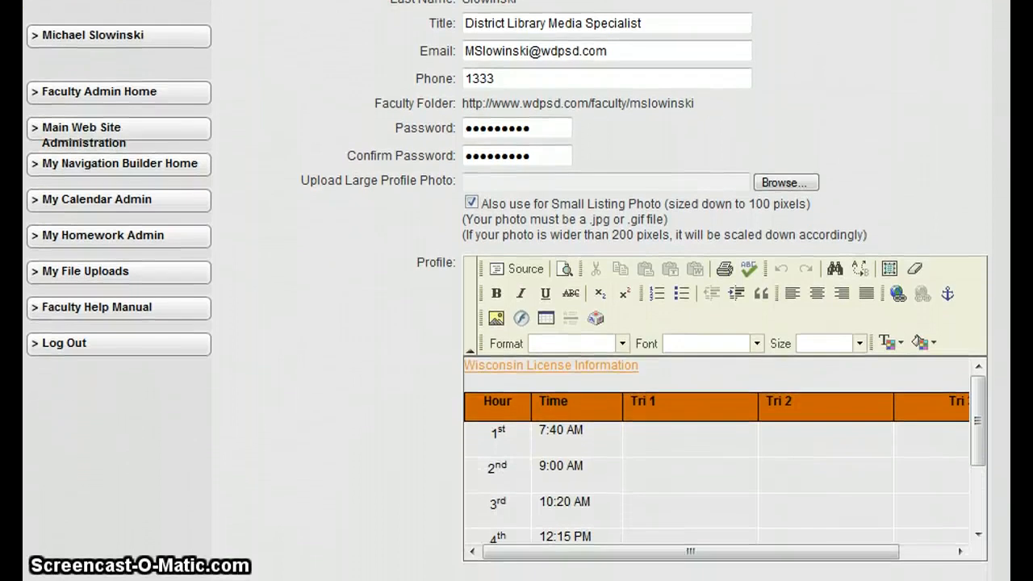
pyautogui.moveTo(421, 200)
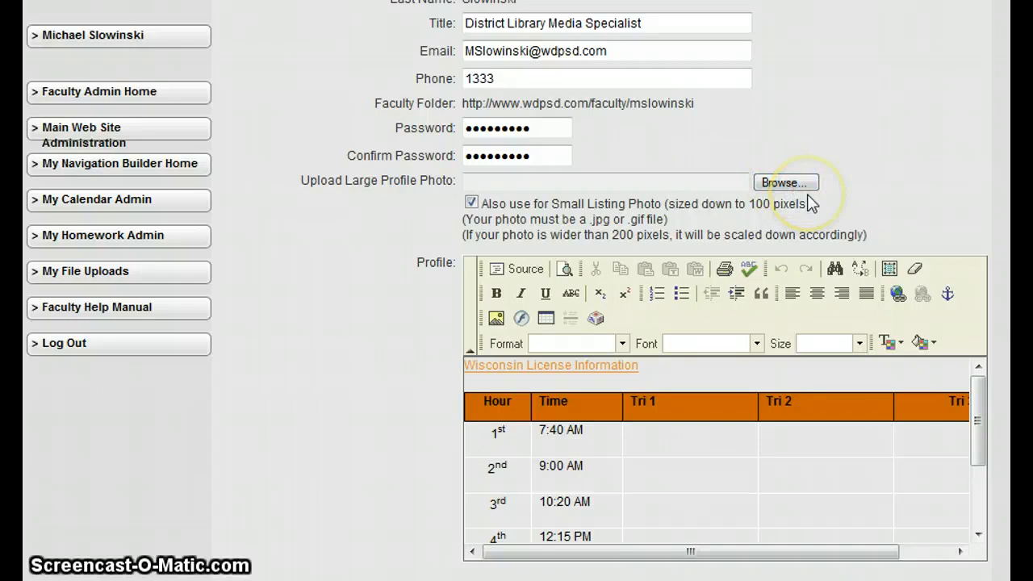
pyautogui.moveTo(797, 204)
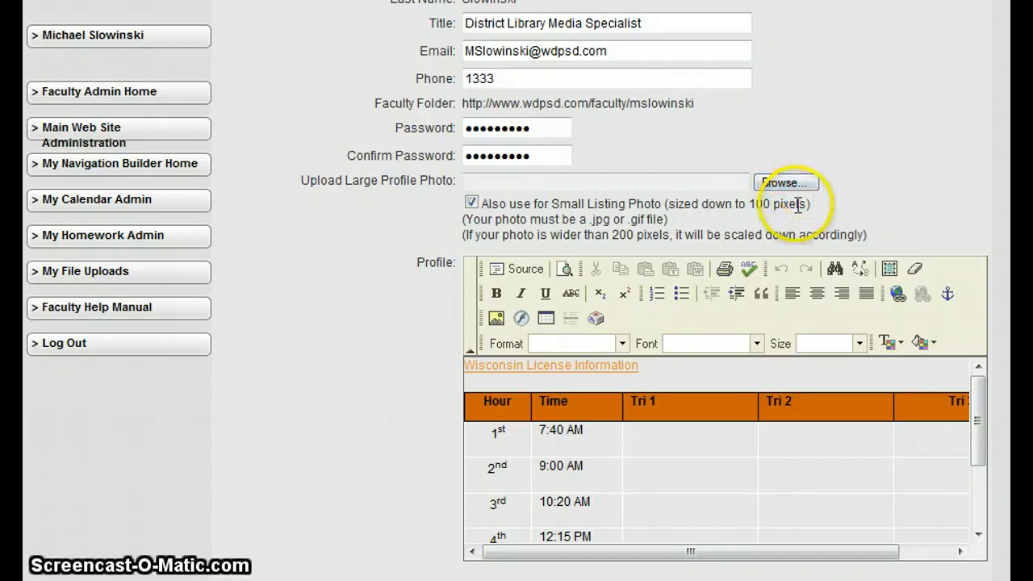
pyautogui.moveTo(914, 167)
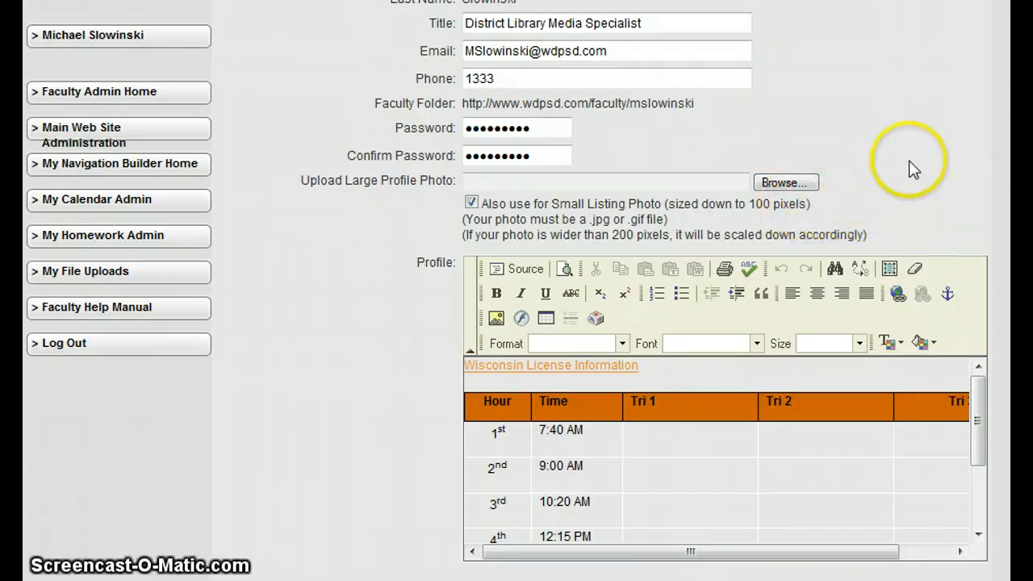
pyautogui.scroll(-3)
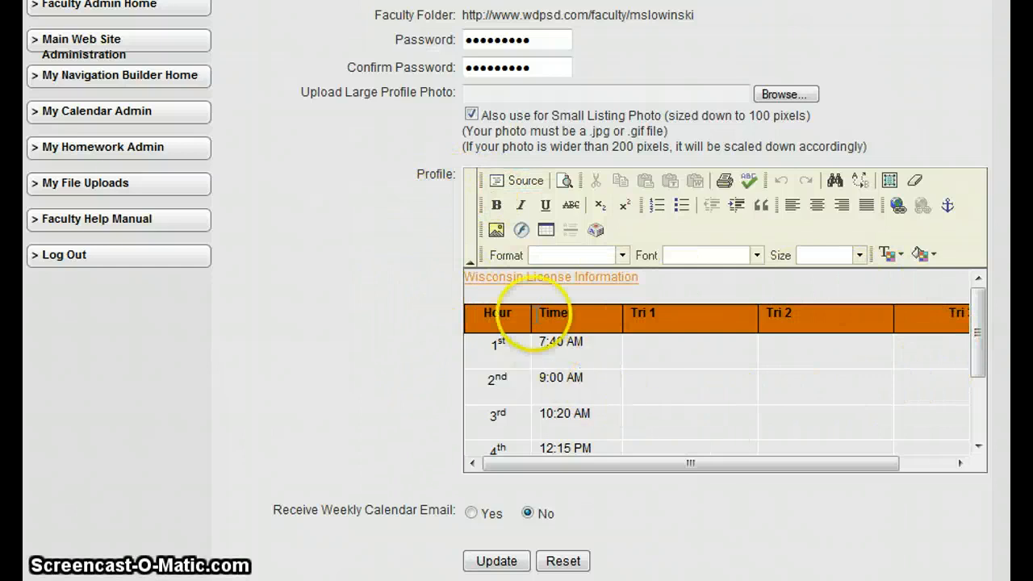
pyautogui.moveTo(804, 296)
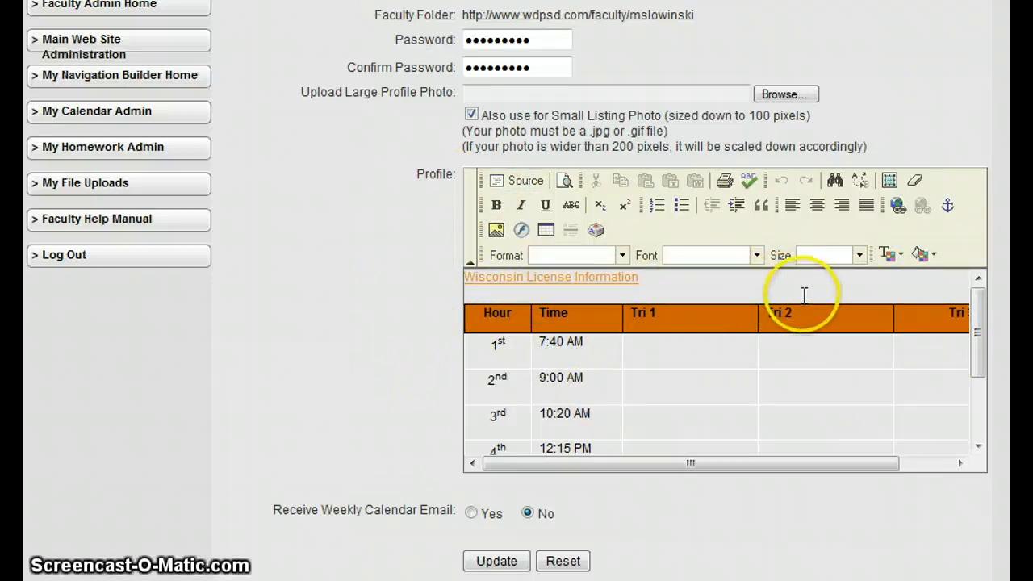
pyautogui.moveTo(804, 136)
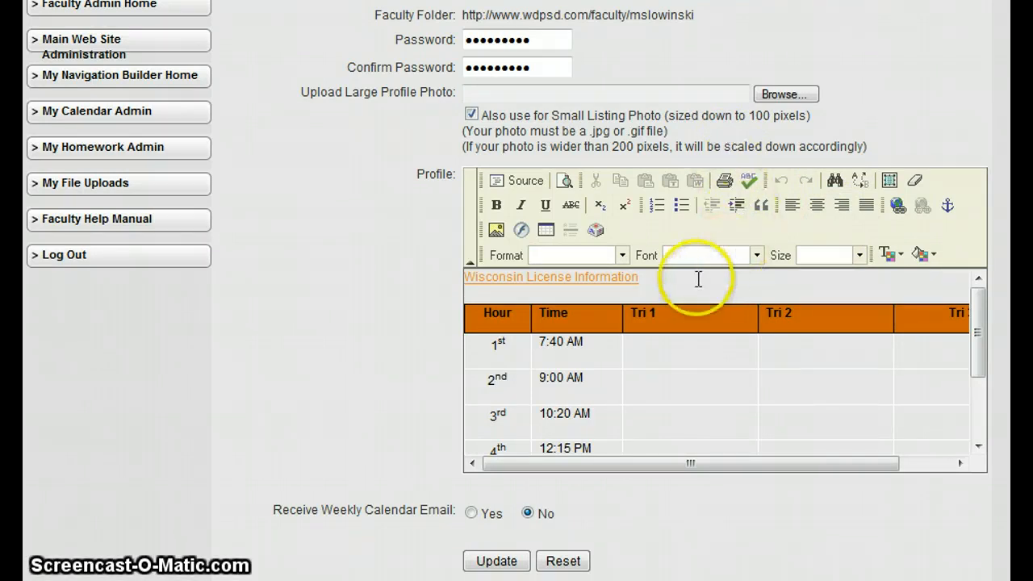
pyautogui.moveTo(557, 283)
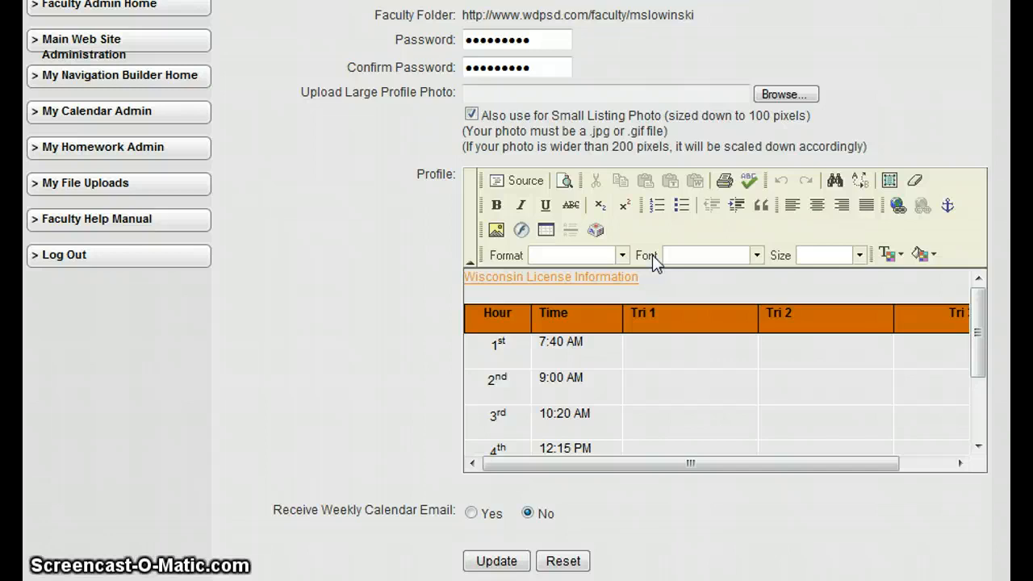
pyautogui.scroll(-3)
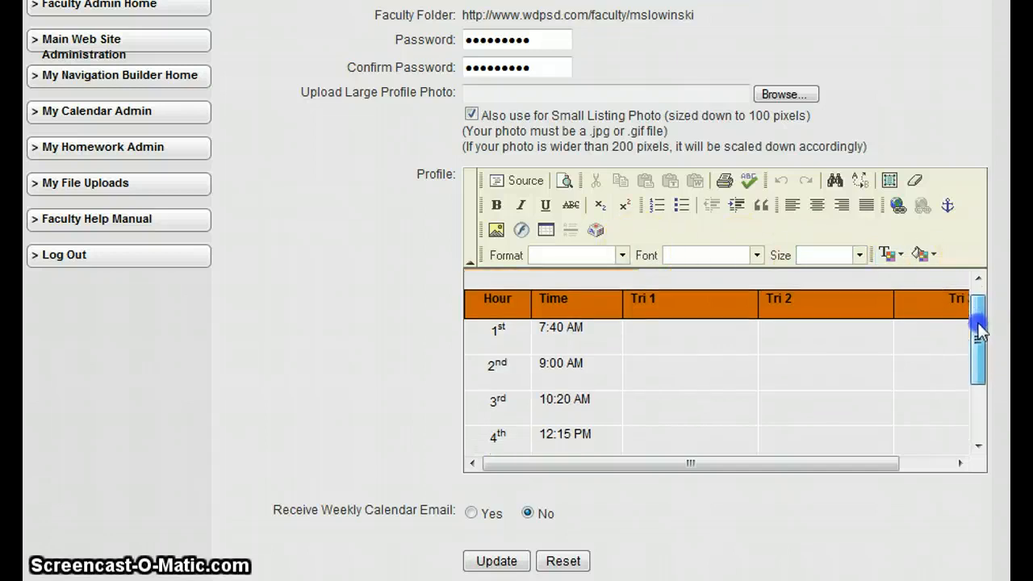
pyautogui.scroll(-3)
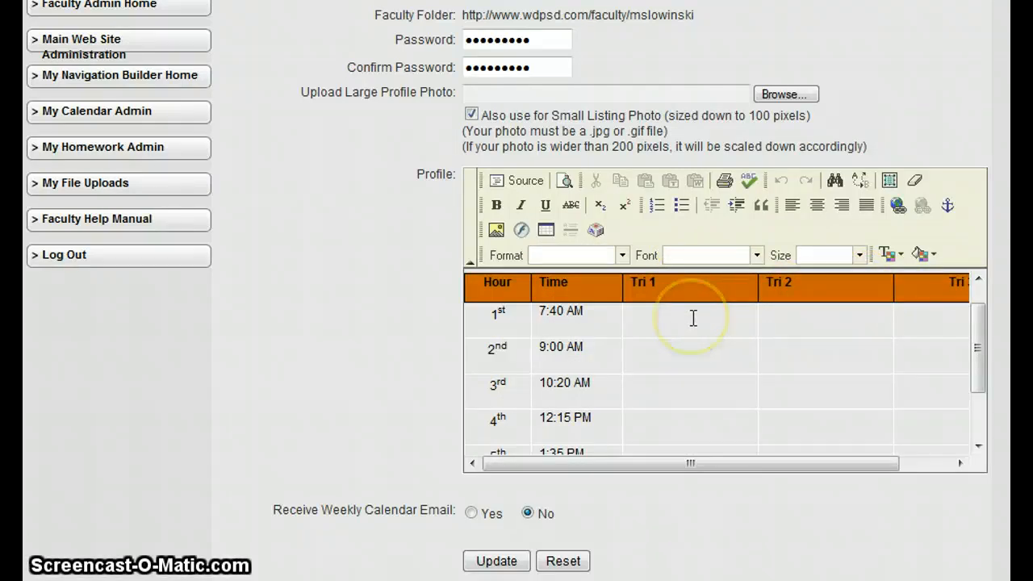
# Enter 'Algebra' into the 1st hour Tri 1 cell of the schedule table
pyautogui.click(692, 318)
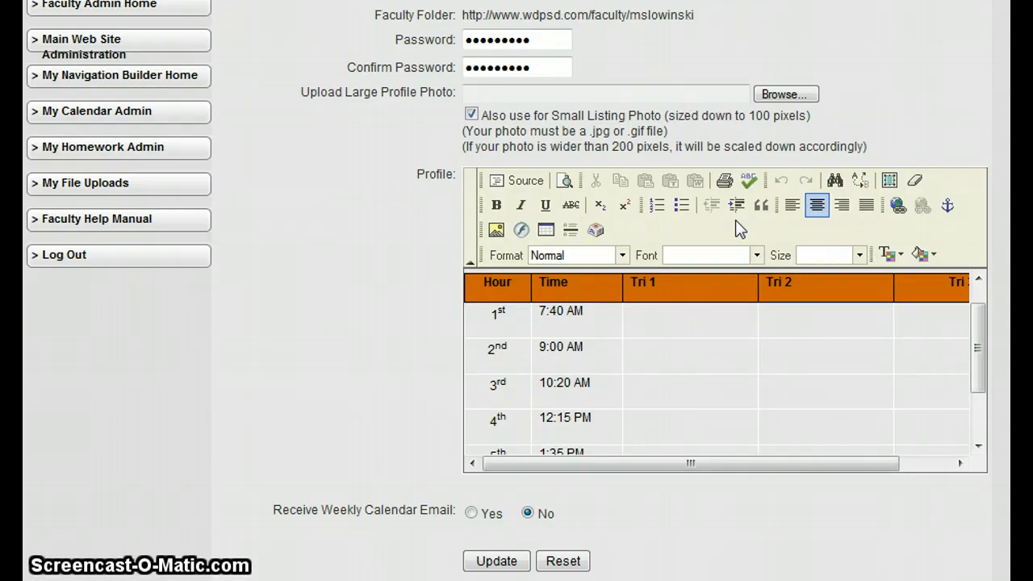
pyautogui.write('A')
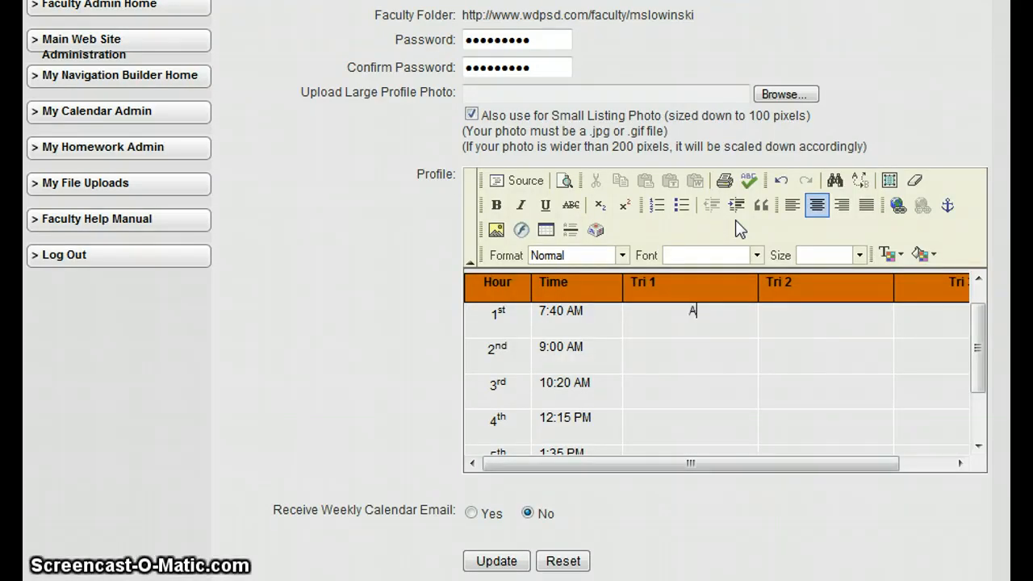
pyautogui.write('lgebra')
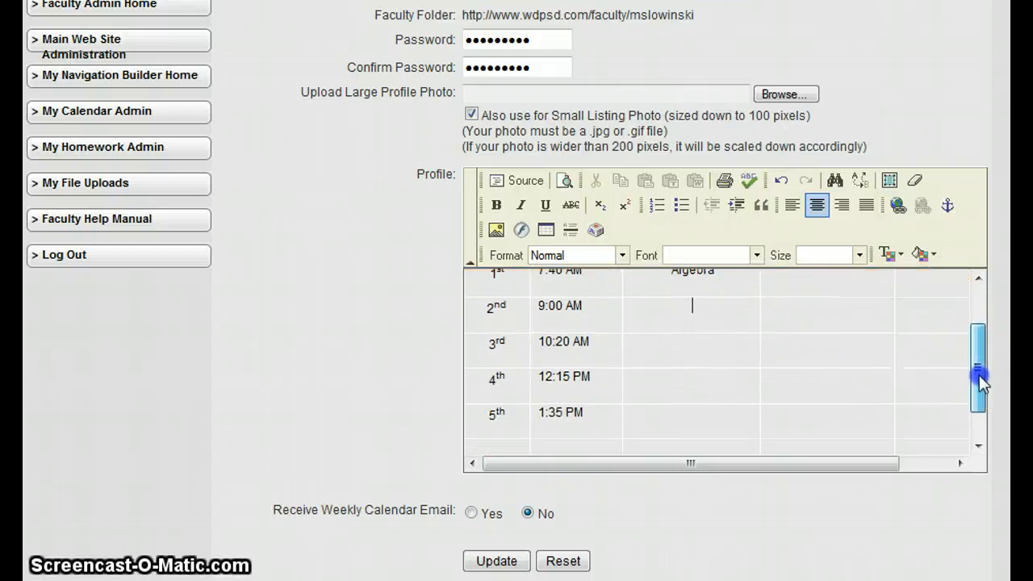
# Add a 'Mike's Bio' line below the schedule table
pyautogui.scroll(-3)
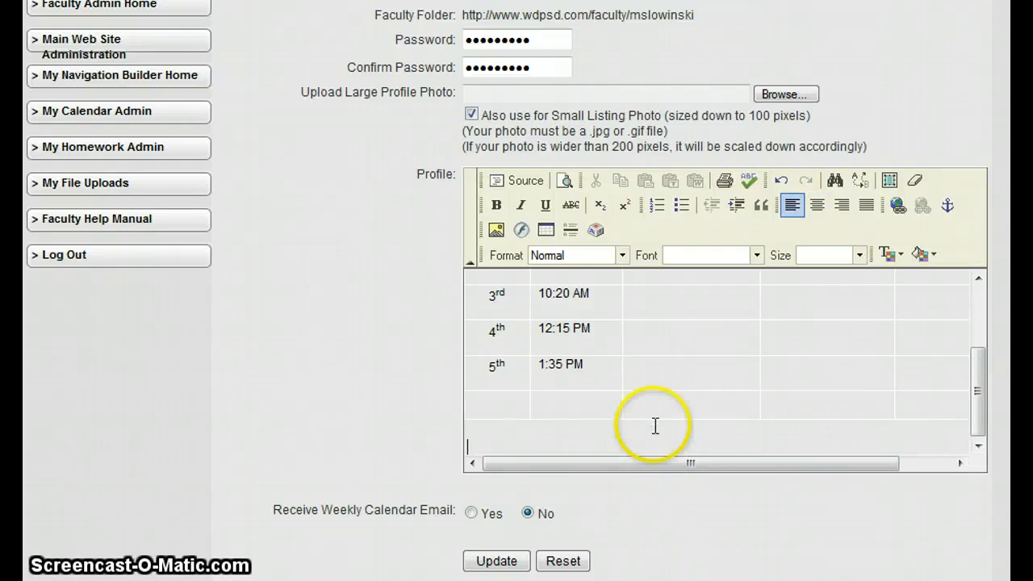
pyautogui.moveTo(531, 441)
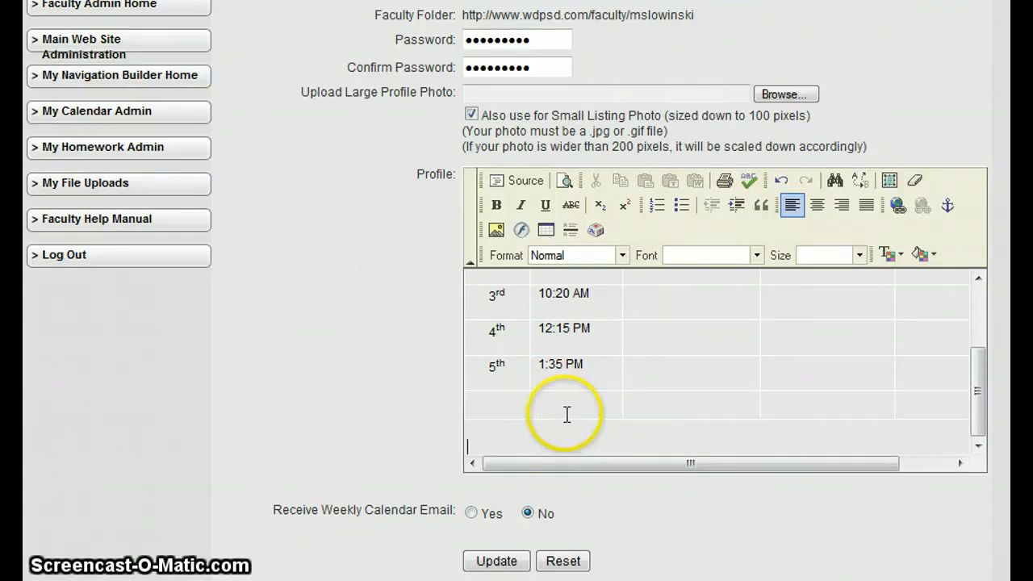
pyautogui.moveTo(569, 276)
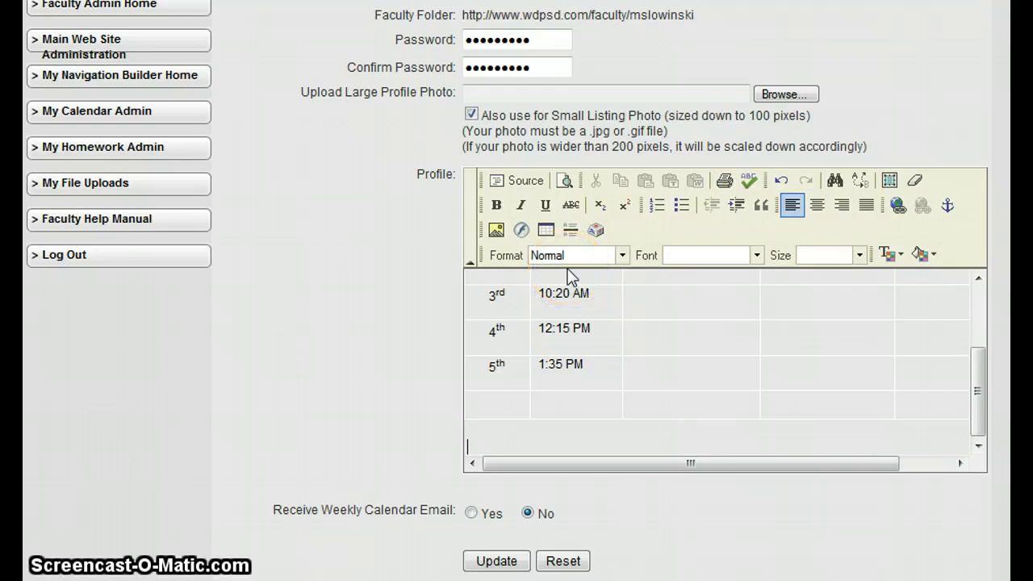
pyautogui.write('M')
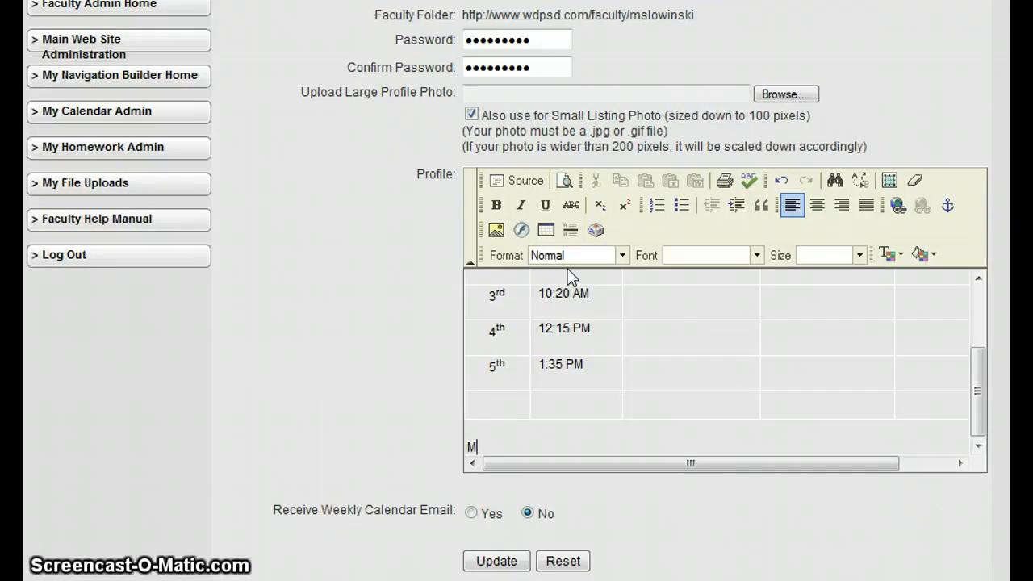
pyautogui.write("ike's Bio")
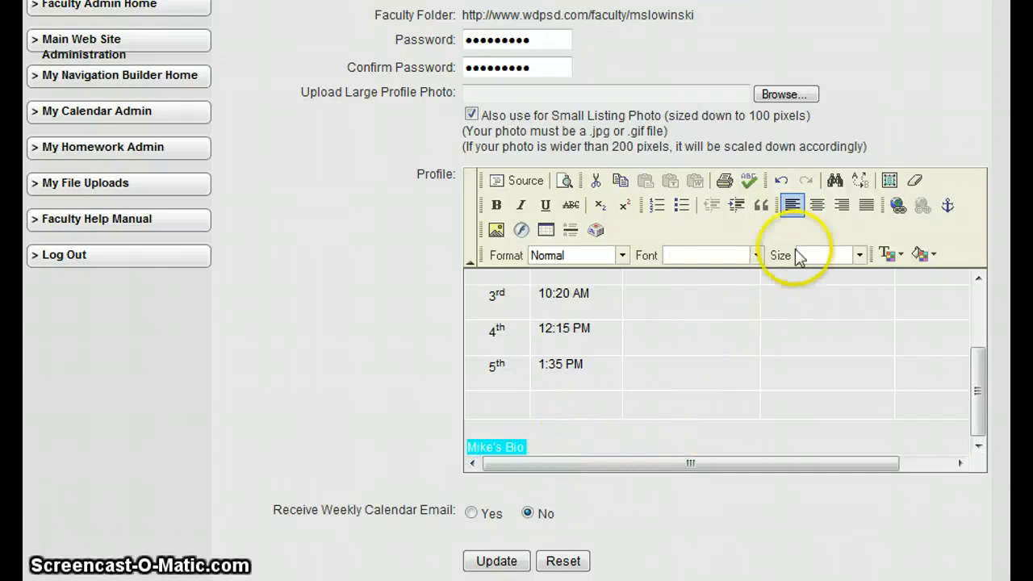
pyautogui.moveTo(816, 206)
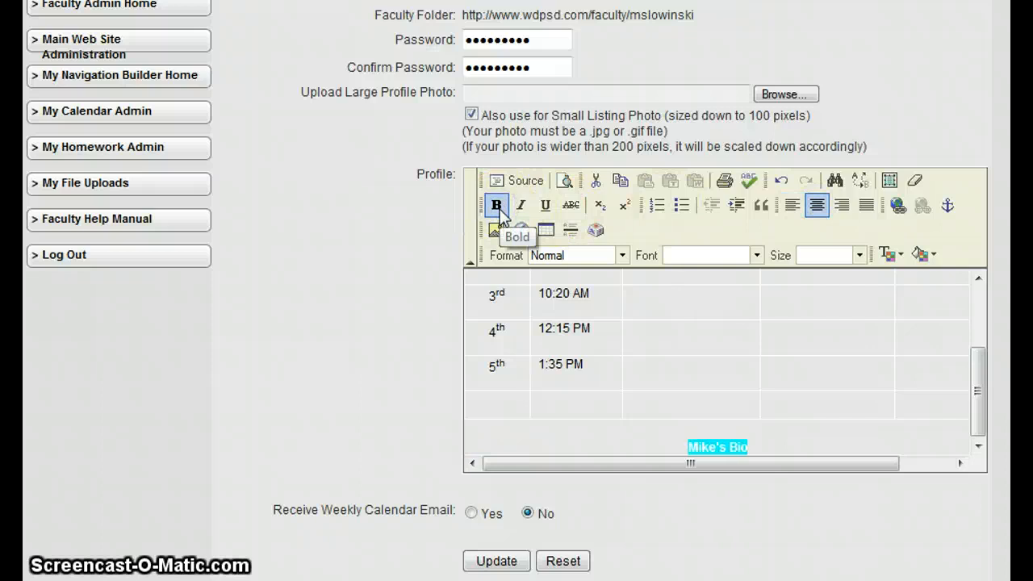
# Make 'Mike's Bio' bold and set its size to medium
pyautogui.click(857, 255)
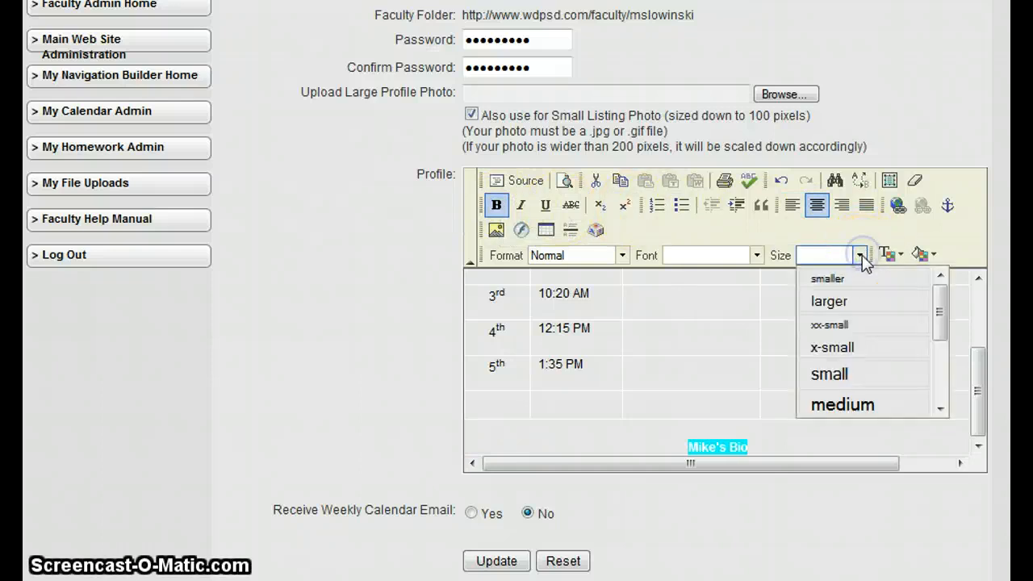
pyautogui.click(842, 405)
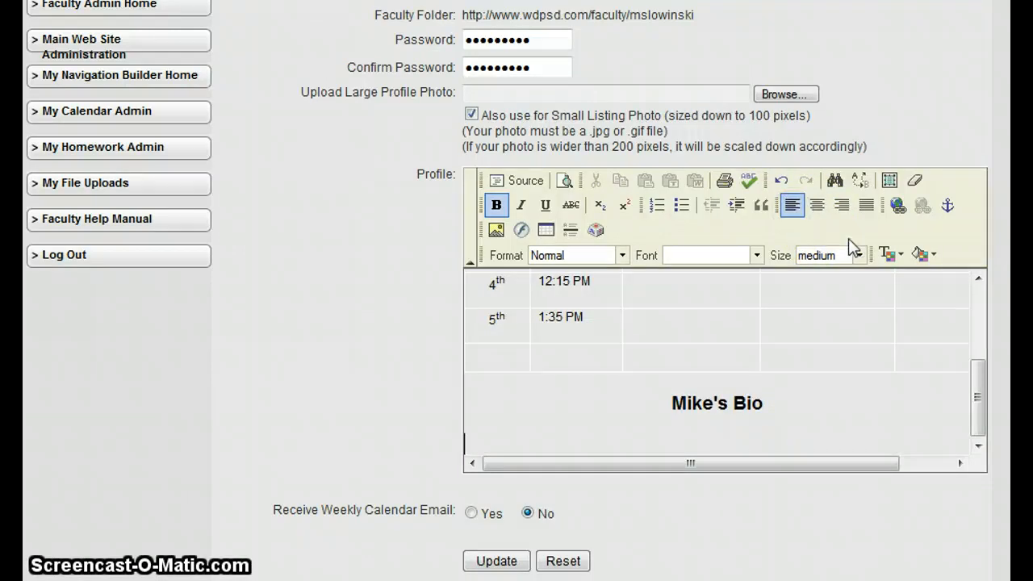
pyautogui.moveTo(859, 180)
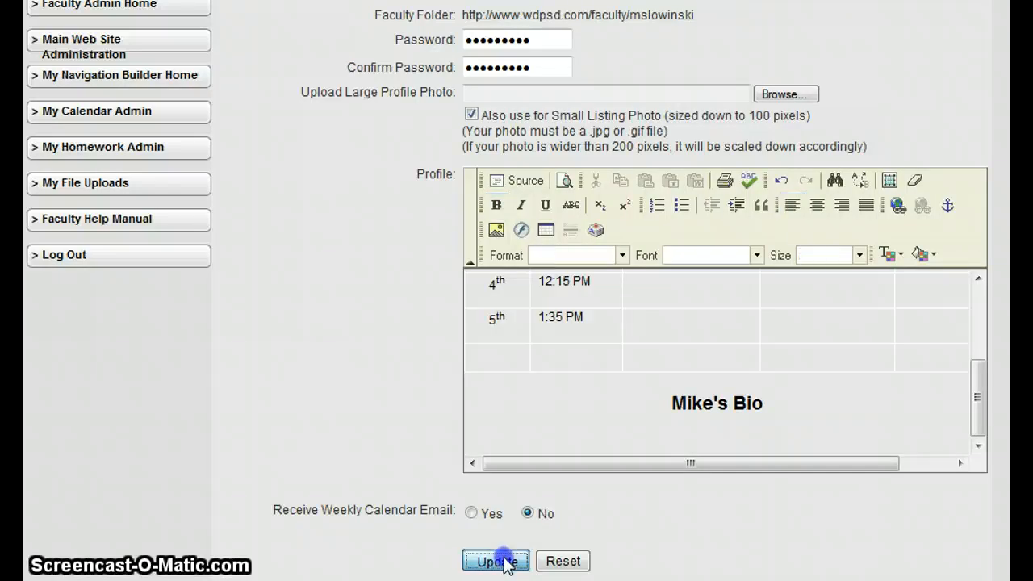
# Save the profile changes with the Update button
pyautogui.click(496, 560)
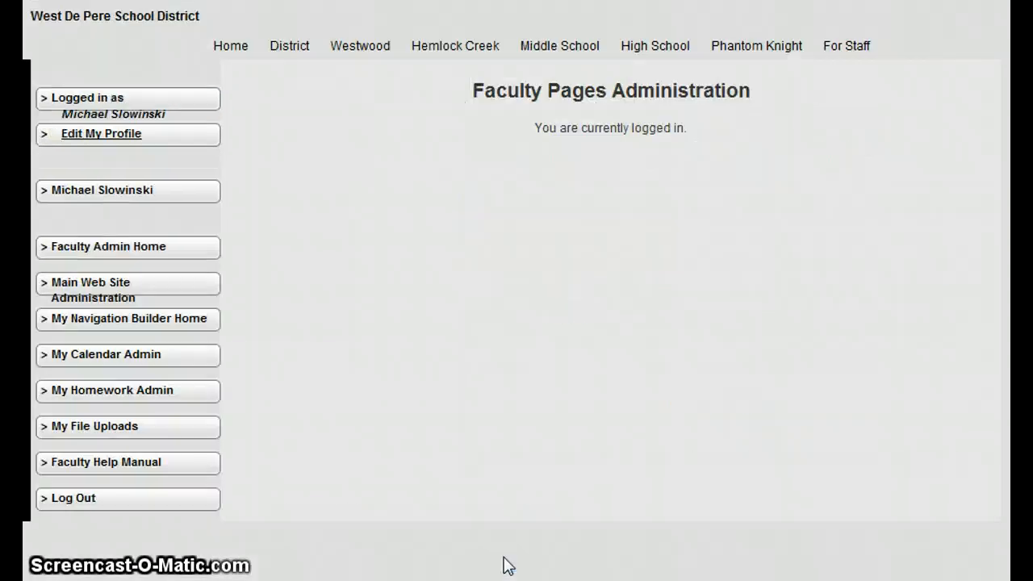